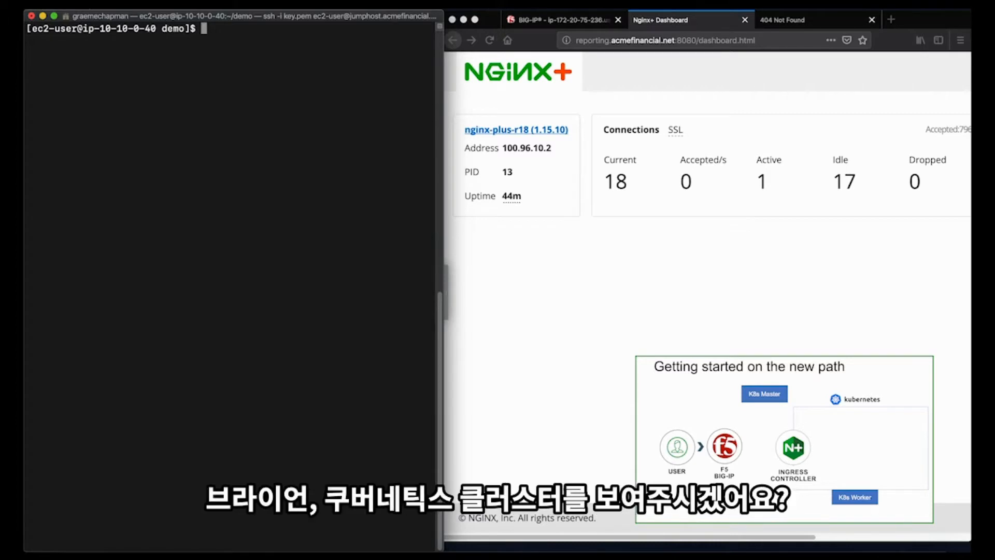
List the nginx-ingress pods and print the BIG-IP controller pod as YAML, reviewing the output
{"action": "type", "text": "clear"}
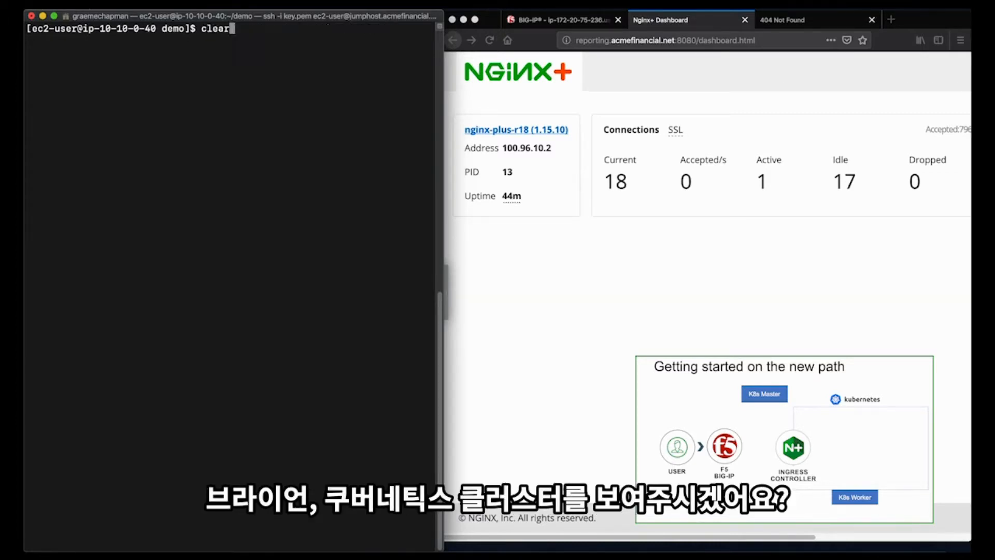
{"action": "type", "text": "kubectl get pods -n bigip-ingress -o yaml"}
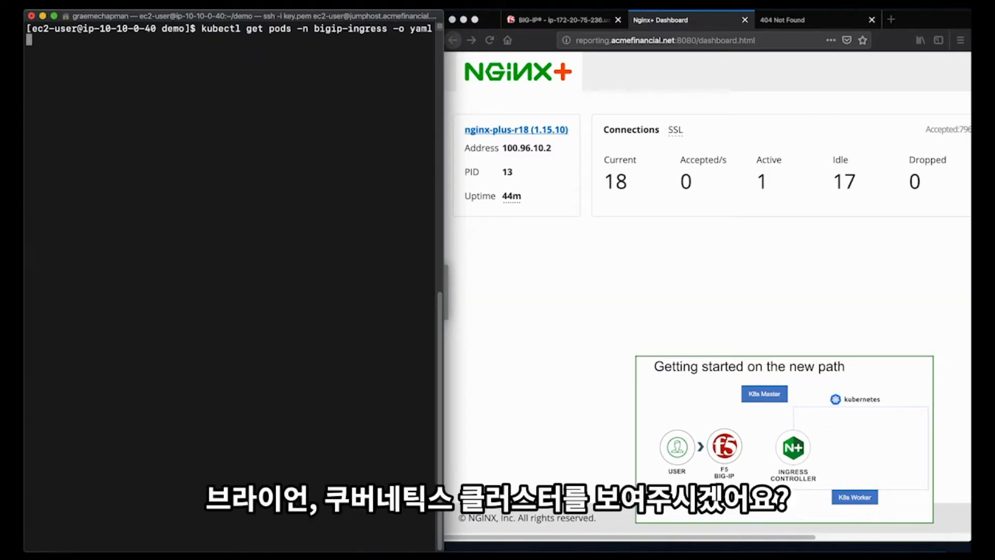
{"action": "type", "text": "nginx-ingress"}
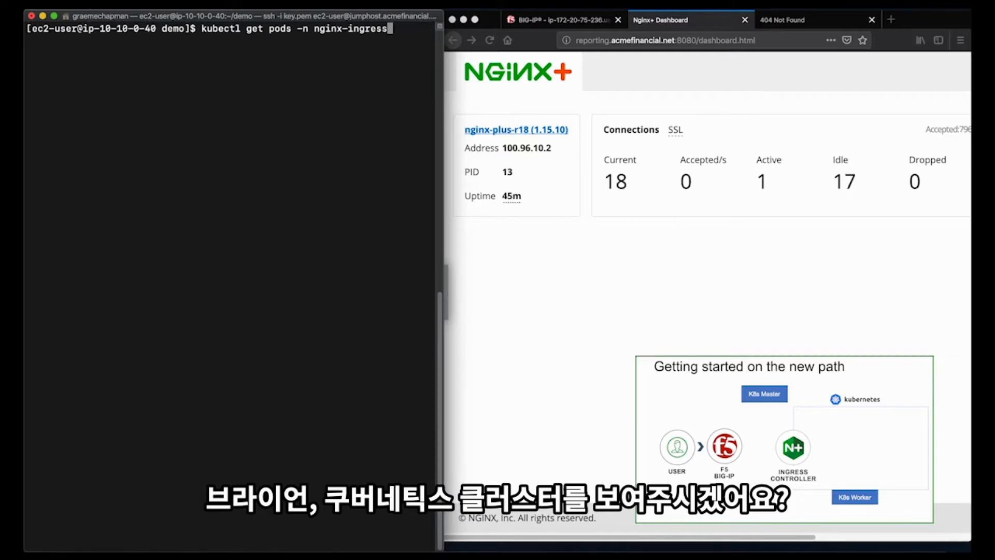
{"action": "key", "text": "Return"}
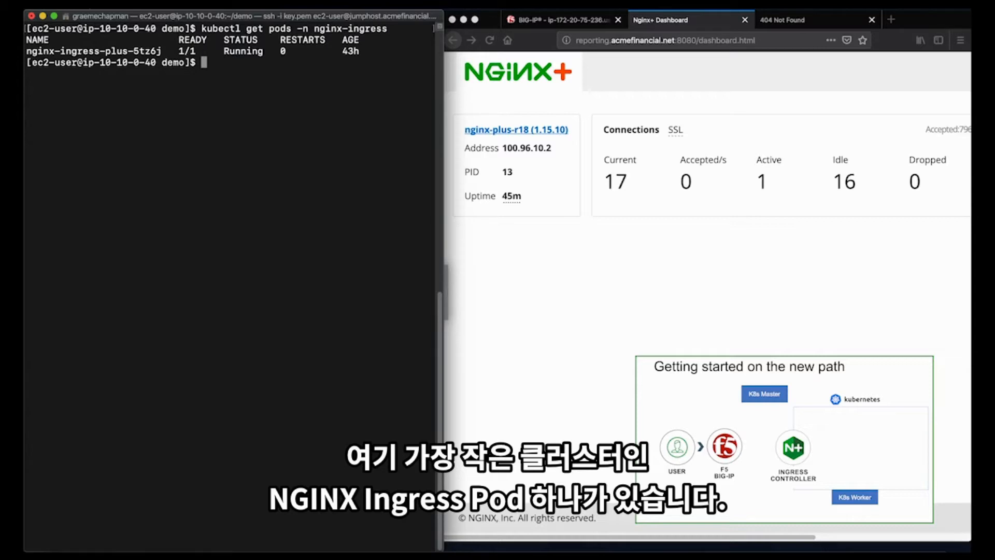
{"action": "type", "text": "kubectl get pods -n nginx-ingress"}
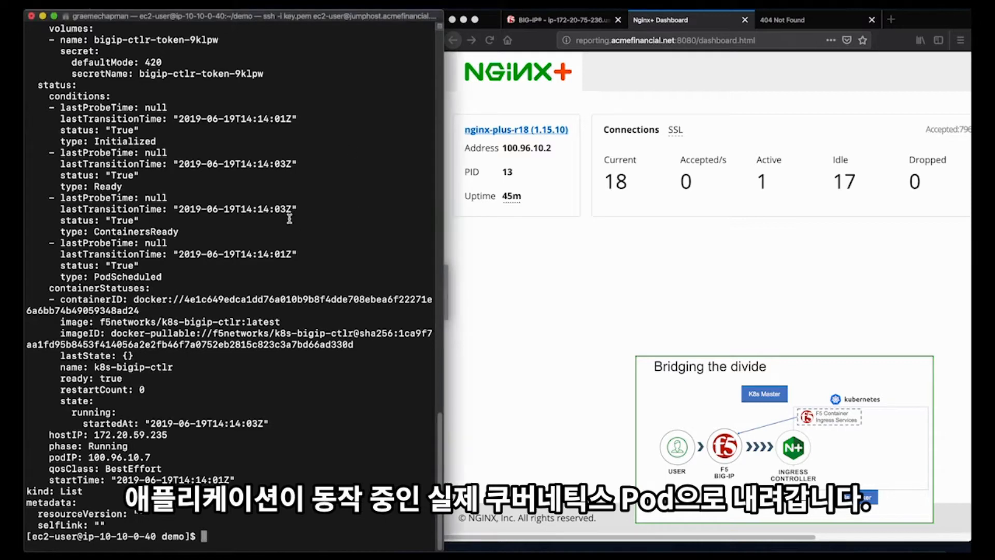
{"action": "scroll", "scroll_direction": "up", "scroll_amount": 3}
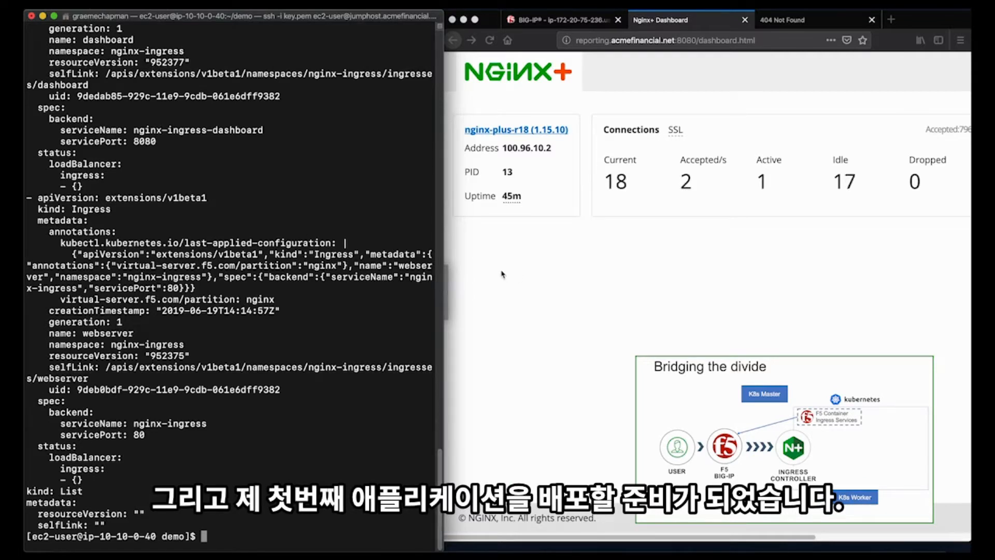
Start entering the kubectl command to check for pods in the default namespace
{"action": "type", "text": "ku"}
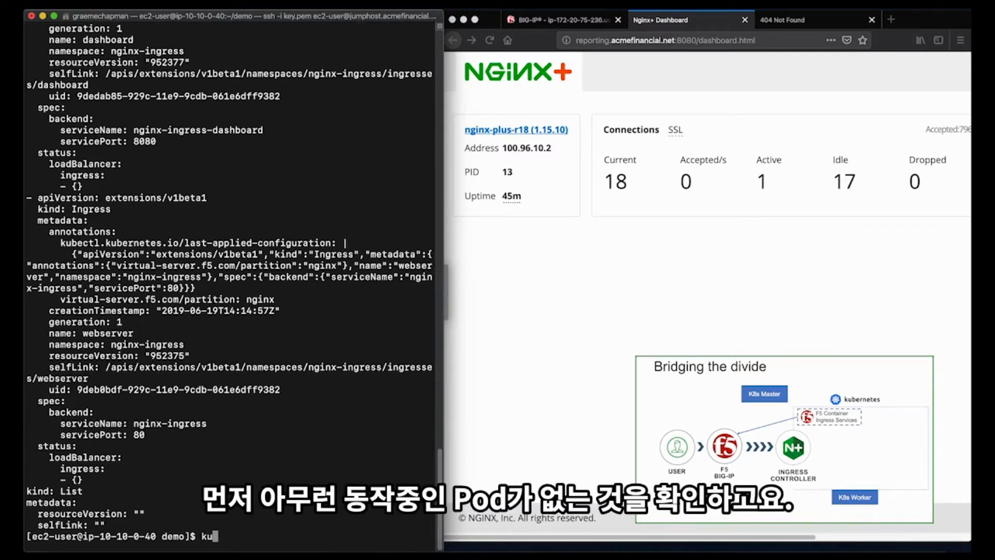
{"action": "type", "text": "bectl get pods"}
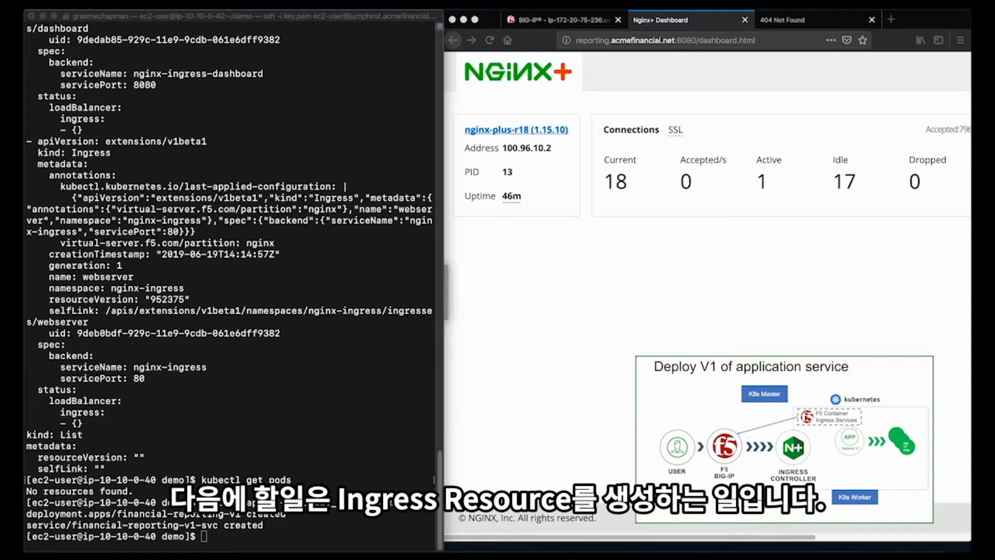
Paste the kubectl apply -f deploy-nginx-vs.yaml command for the financial-reporting virtual server
{"action": "right_click", "coordinate": [287, 221]}
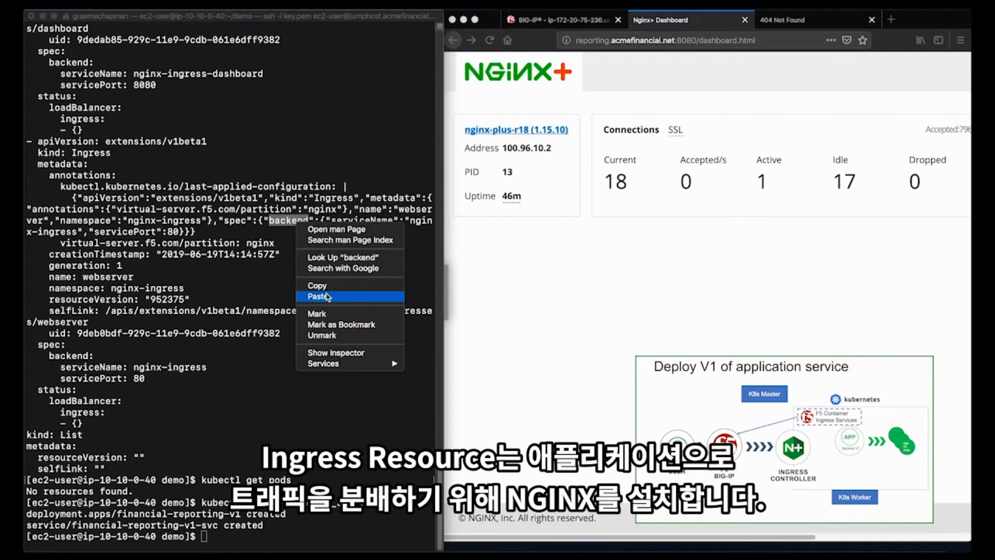
{"action": "left_click", "coordinate": [320, 296]}
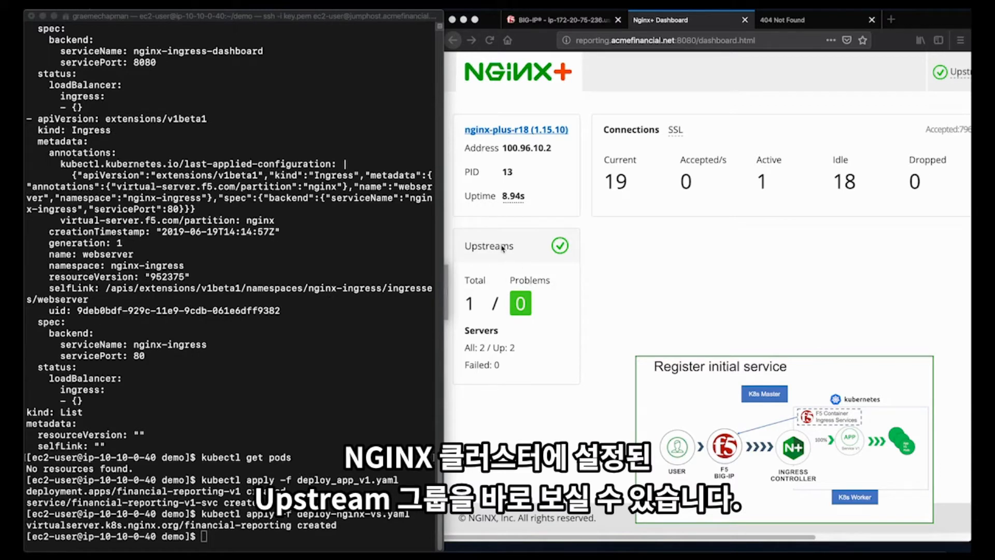
{"action": "mouse_move", "coordinate": [569, 145]}
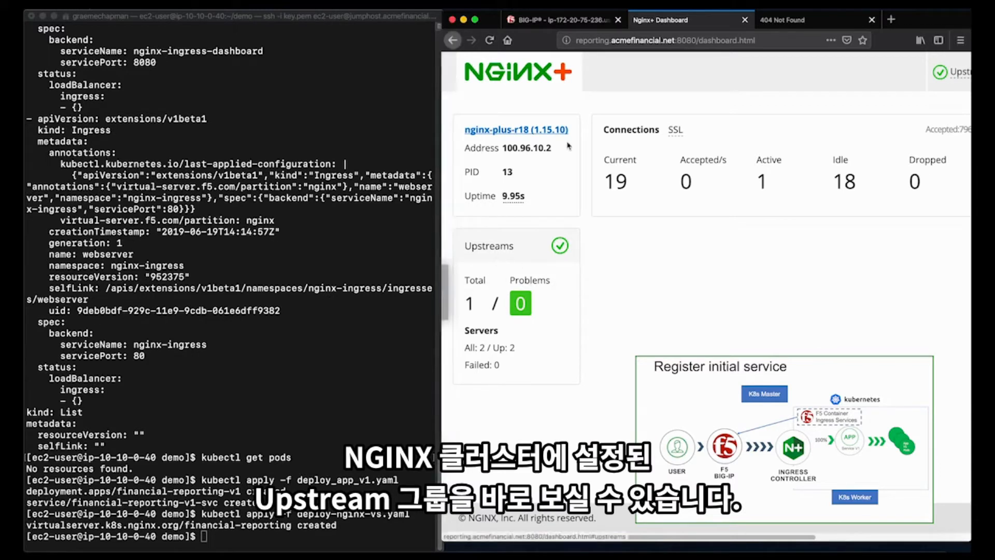
{"action": "mouse_move", "coordinate": [475, 251]}
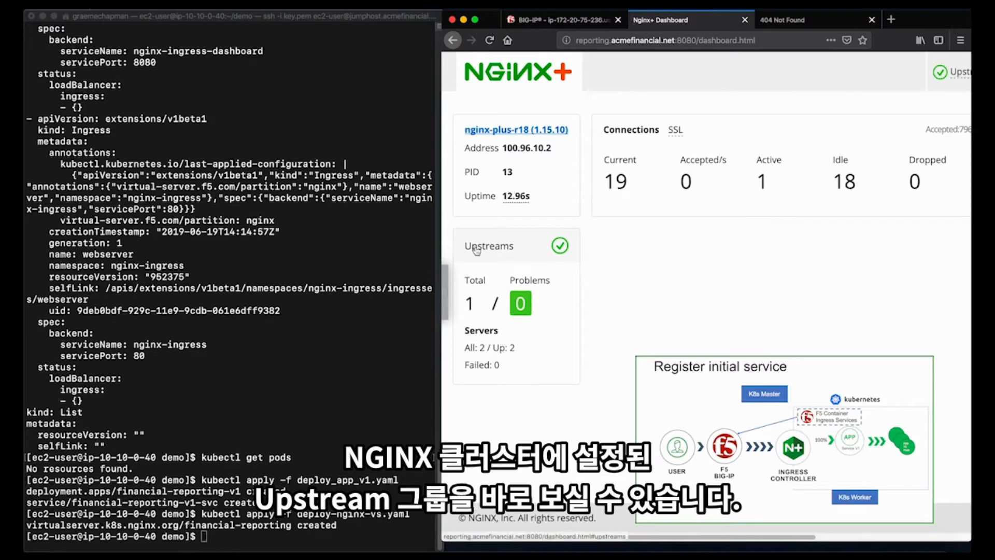
Open the Upstreams panel listing servers 100.96.10.19:80 and 100.96.10.20:80
{"action": "left_click", "coordinate": [489, 245]}
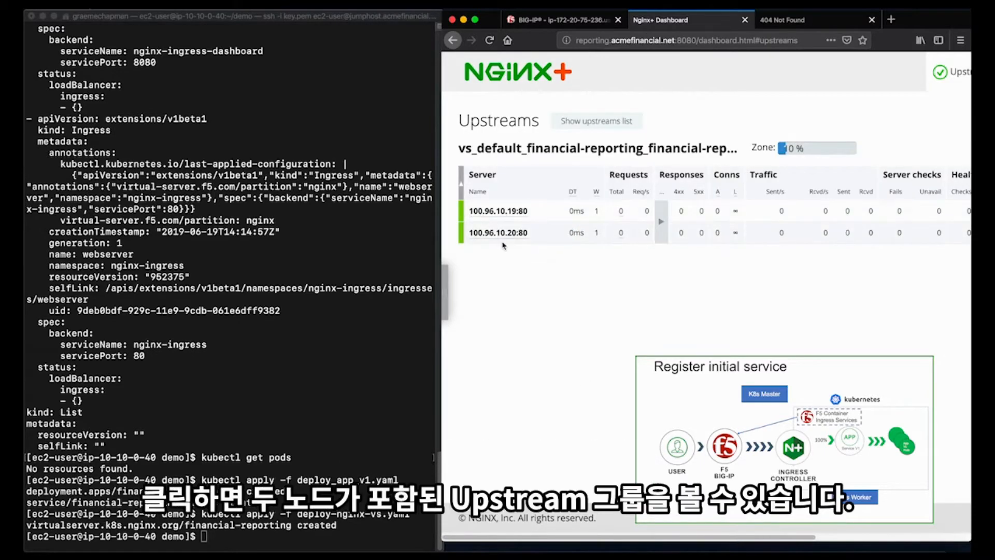
{"action": "mouse_move", "coordinate": [498, 232]}
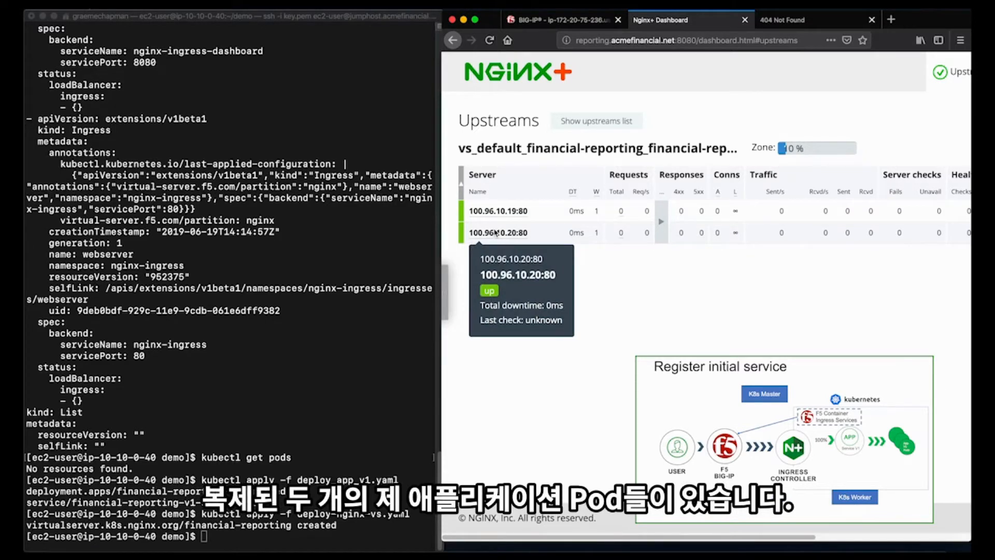
Reload the reporting.acmefinancial.net tab that previously showed 404 Not Found
{"action": "left_click", "coordinate": [783, 19]}
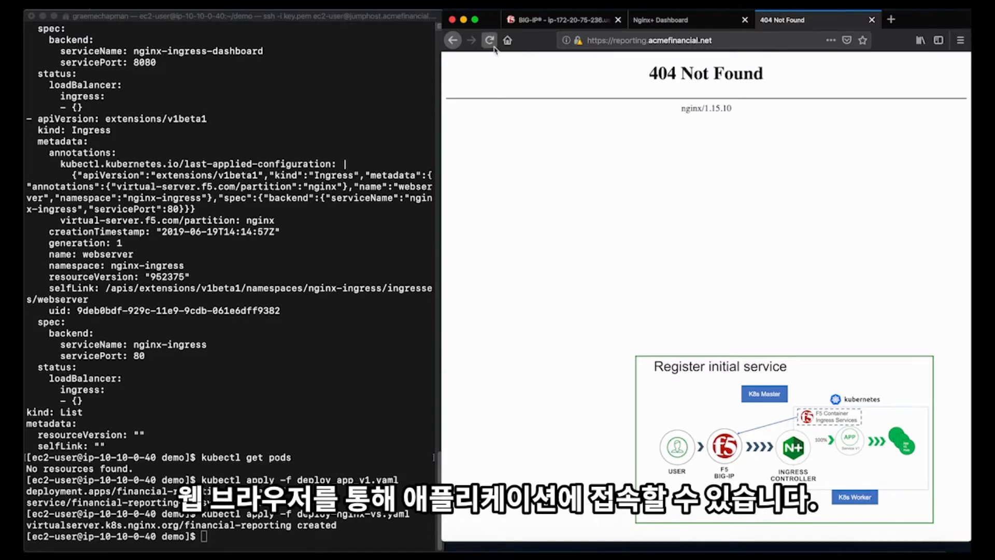
{"action": "left_click", "coordinate": [489, 40]}
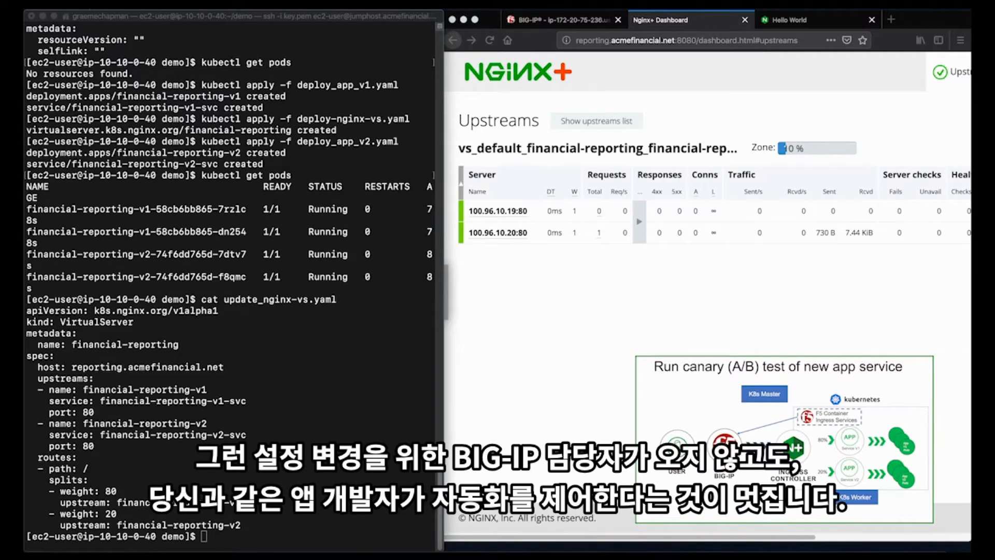
Bring up the terminal's paste menu for the update_nginx-vs.yaml apply command
{"action": "right_click", "coordinate": [305, 448]}
{"action": "type", "text": "kubectl apply -f update_nginx-vs.yaml"}
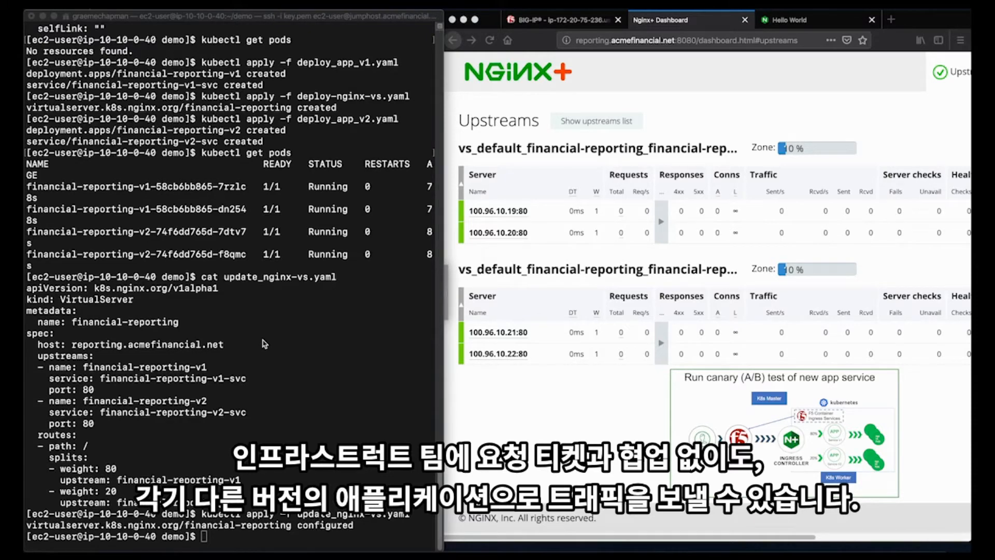
{"action": "mouse_move", "coordinate": [258, 354]}
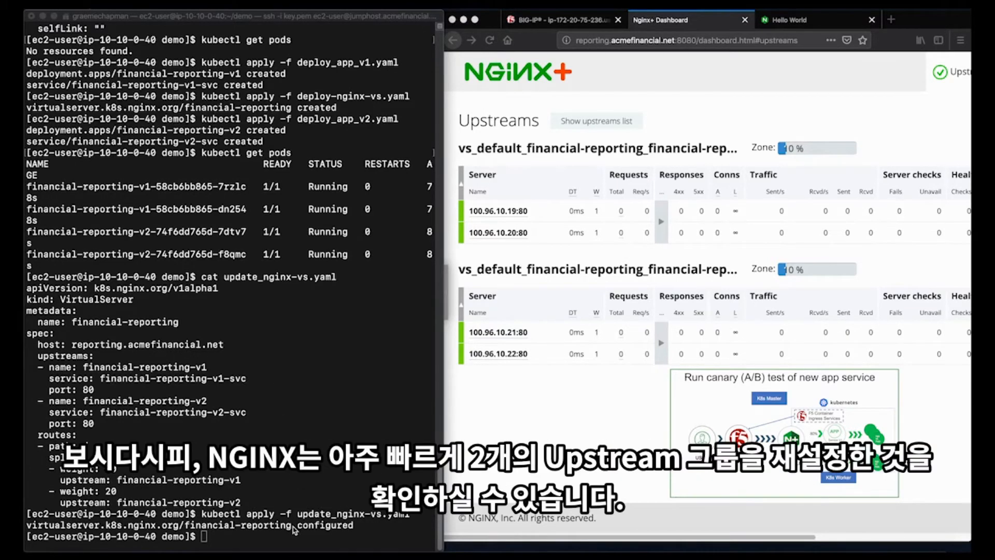
{"action": "mouse_move", "coordinate": [511, 292]}
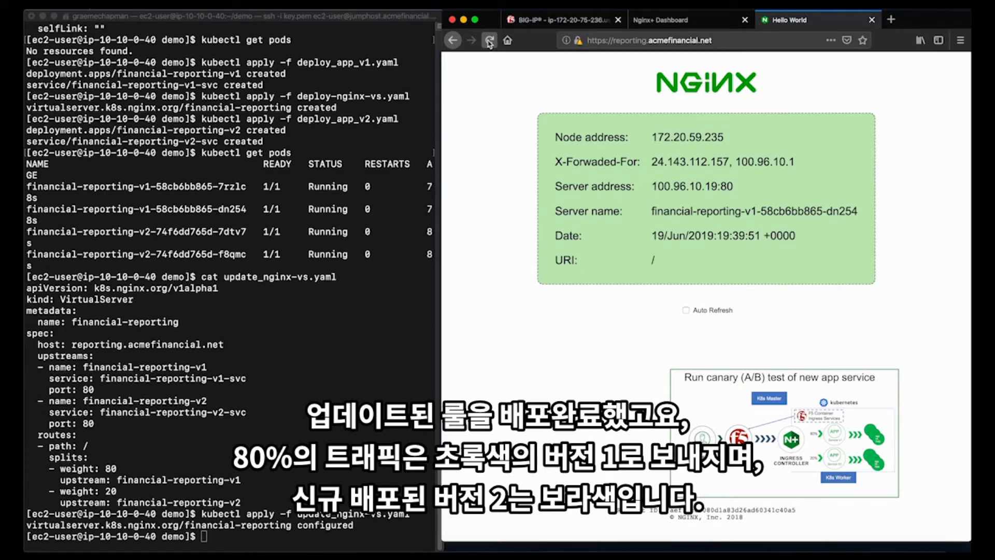
Reload reporting.acmefinancial.net twice to reach different pods, then return to the NGINX Plus dashboard
{"action": "left_click", "coordinate": [489, 40]}
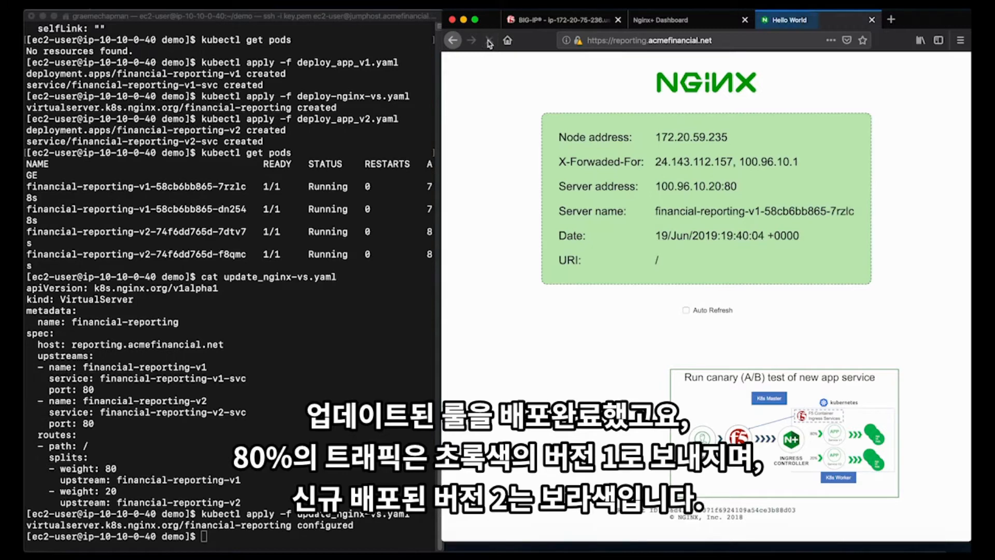
{"action": "left_click", "coordinate": [489, 40]}
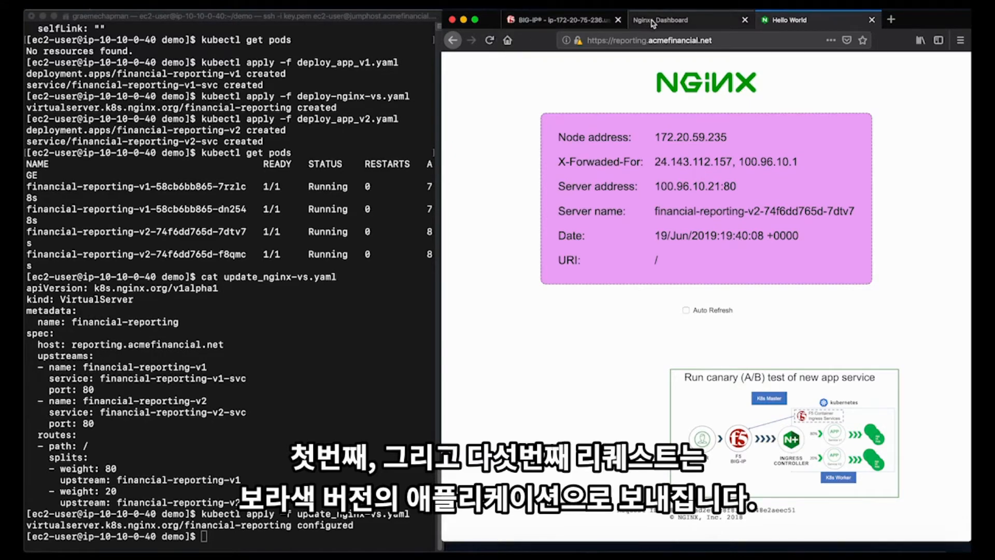
{"action": "left_click", "coordinate": [689, 20]}
{"action": "type", "text": "kubectl apply -f production_nginx-vs.yaml"}
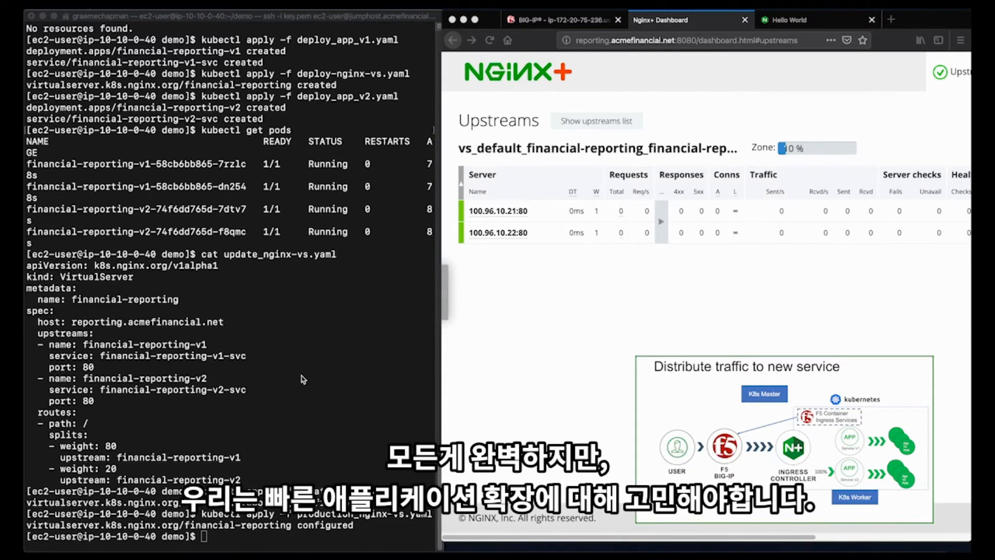
{"action": "mouse_move", "coordinate": [611, 241]}
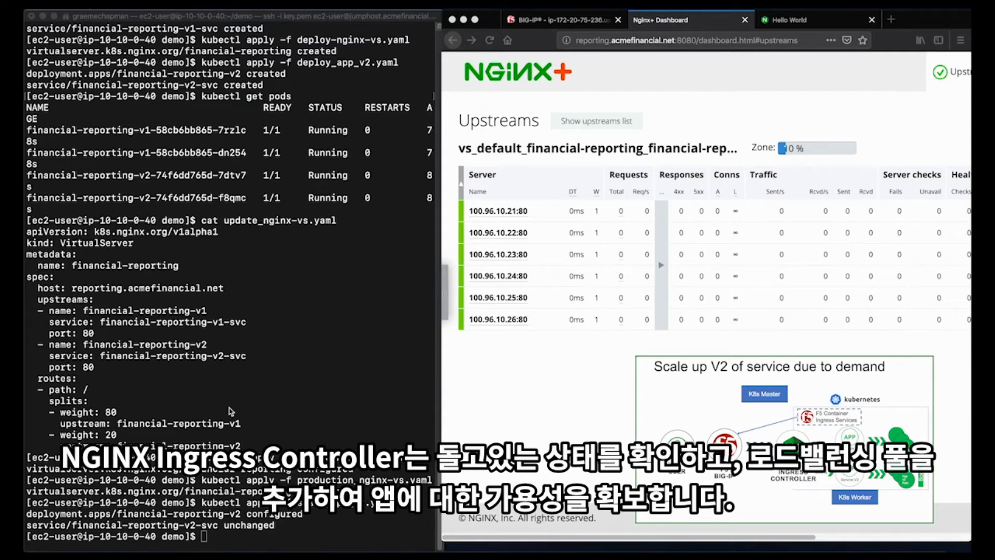
{"action": "mouse_move", "coordinate": [27, 160]}
{"action": "type", "text": "./scale_k8s_worker.sh"}
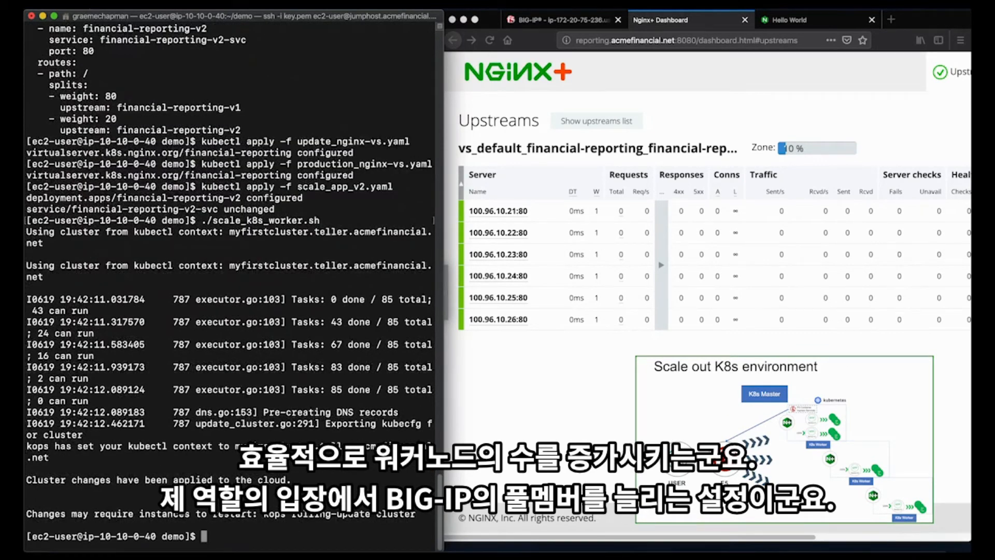
{"action": "mouse_move", "coordinate": [560, 365]}
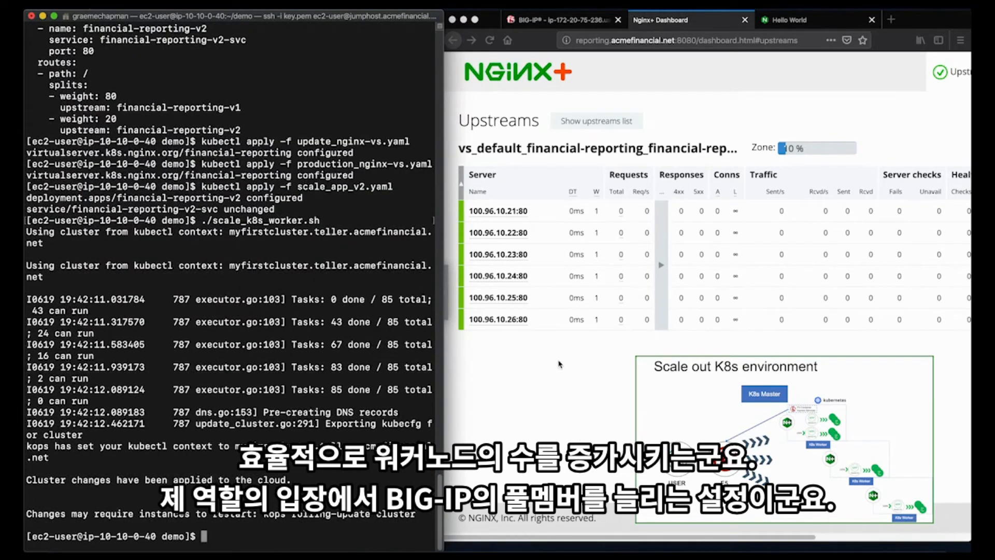
{"action": "mouse_move", "coordinate": [566, 353]}
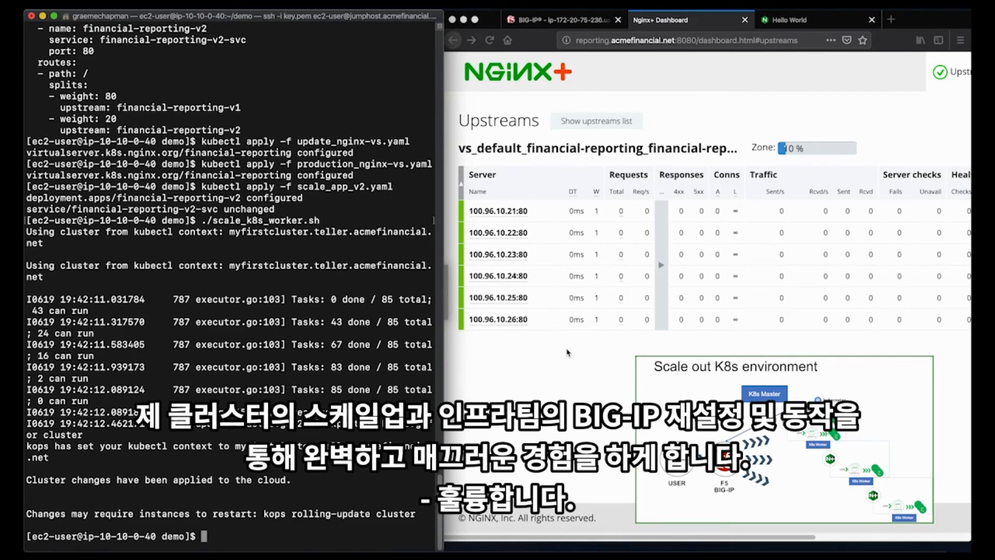
Paste kubectl get pods -n nginx-ingress to show the three nginx-ingress-plus pods
{"action": "right_click", "coordinate": [292, 321]}
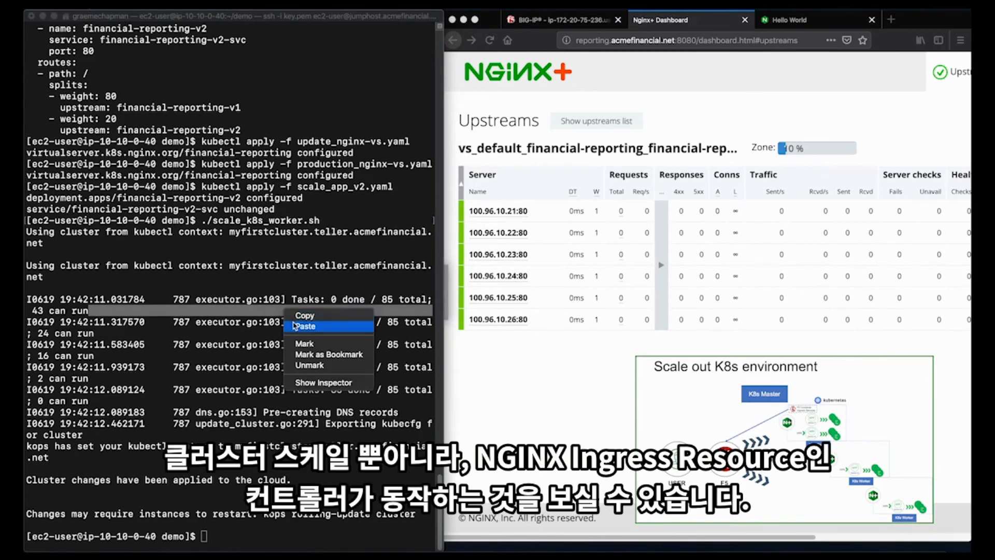
{"action": "left_click", "coordinate": [305, 325]}
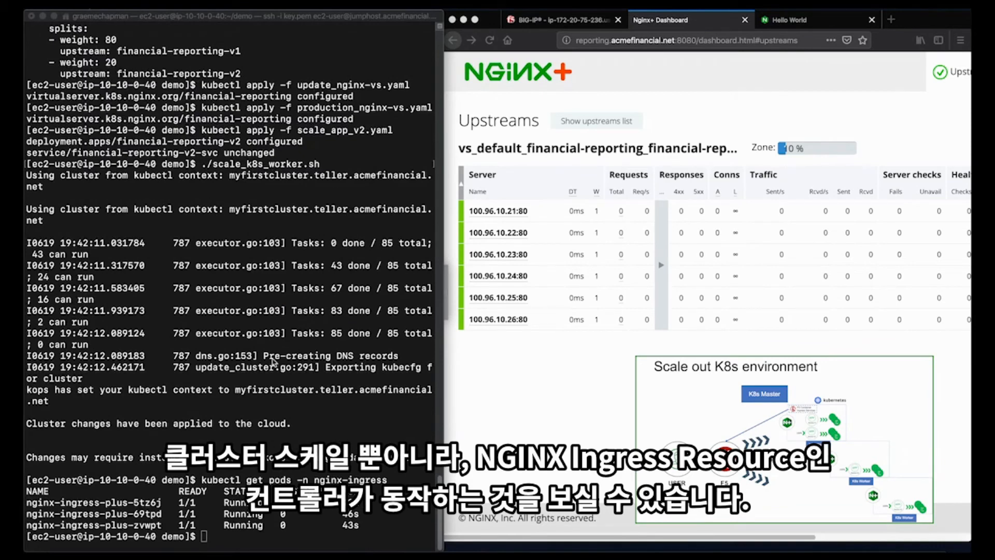
{"action": "mouse_move", "coordinate": [265, 376]}
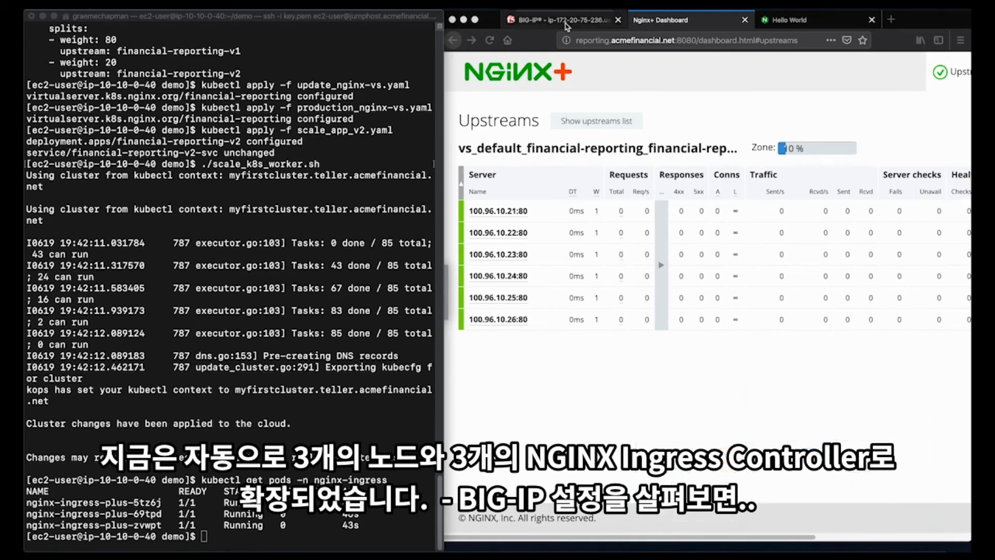
In BIG-IP, go to Local Traffic > Pools and view the ingress_nginx-ingress_nginx-ingress pool's three members
{"action": "left_click", "coordinate": [561, 20]}
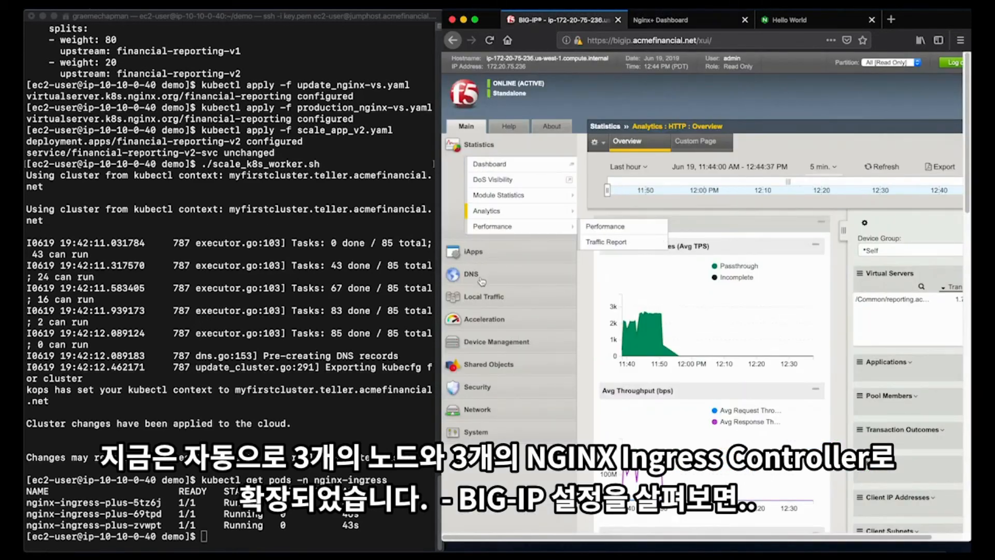
{"action": "left_click", "coordinate": [483, 297]}
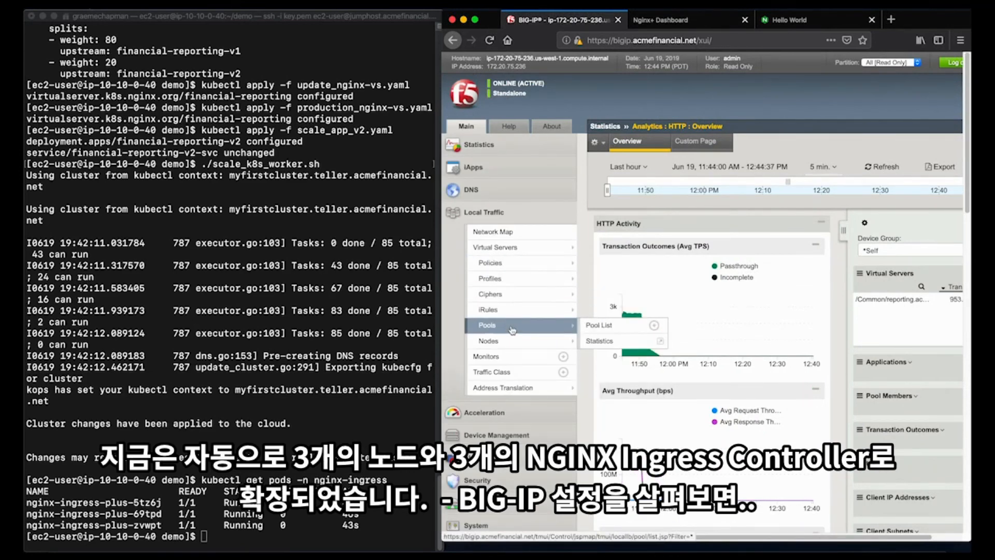
{"action": "left_click", "coordinate": [599, 325]}
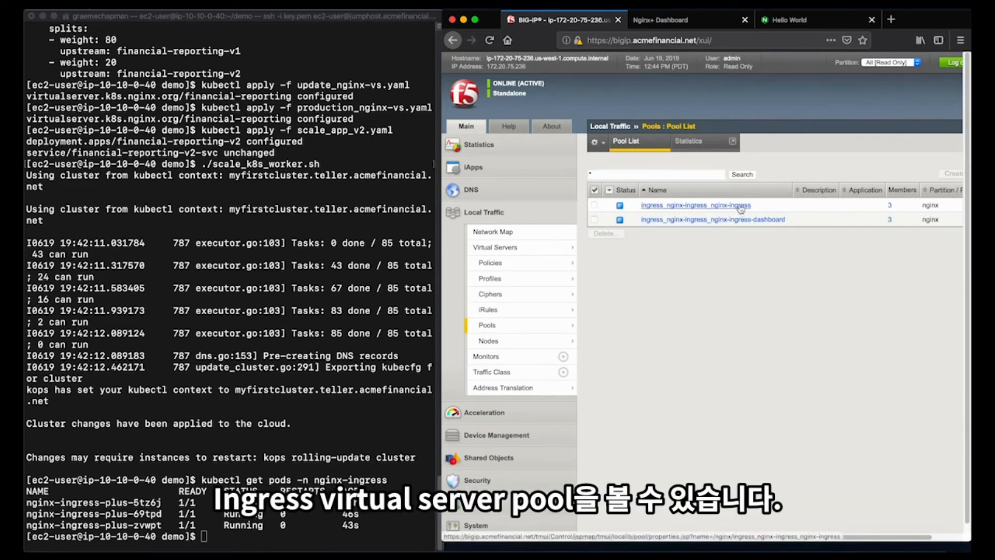
{"action": "left_click", "coordinate": [695, 206]}
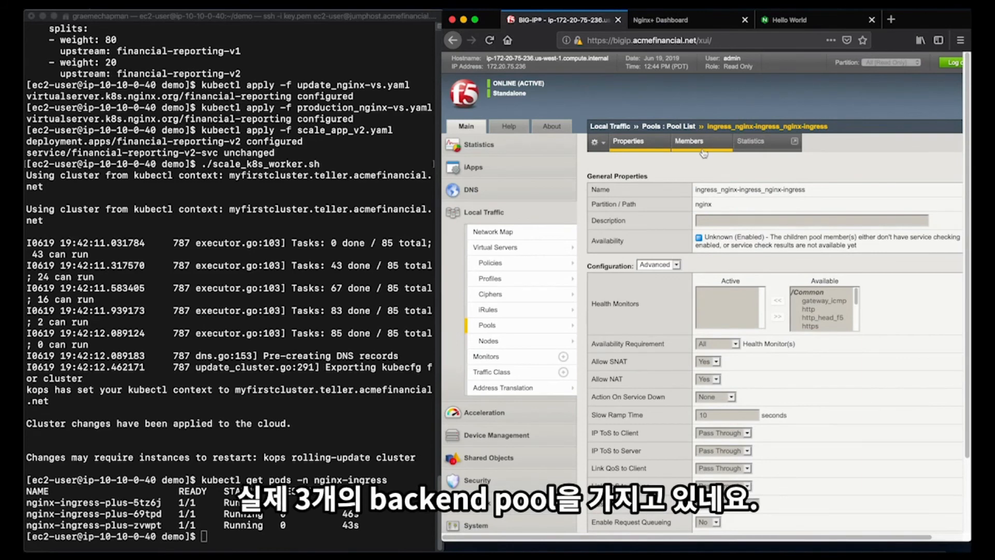
{"action": "left_click", "coordinate": [689, 141]}
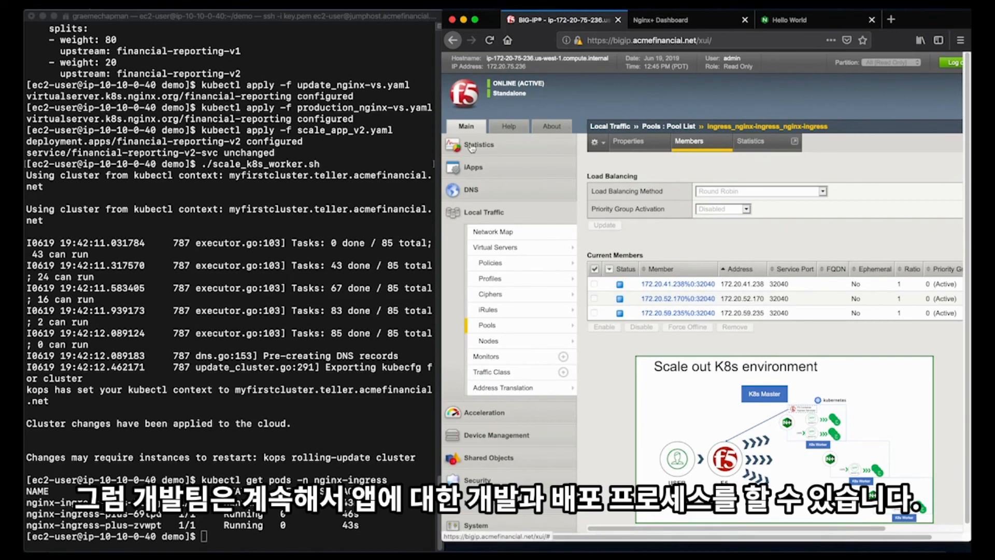
{"action": "mouse_move", "coordinate": [478, 144]}
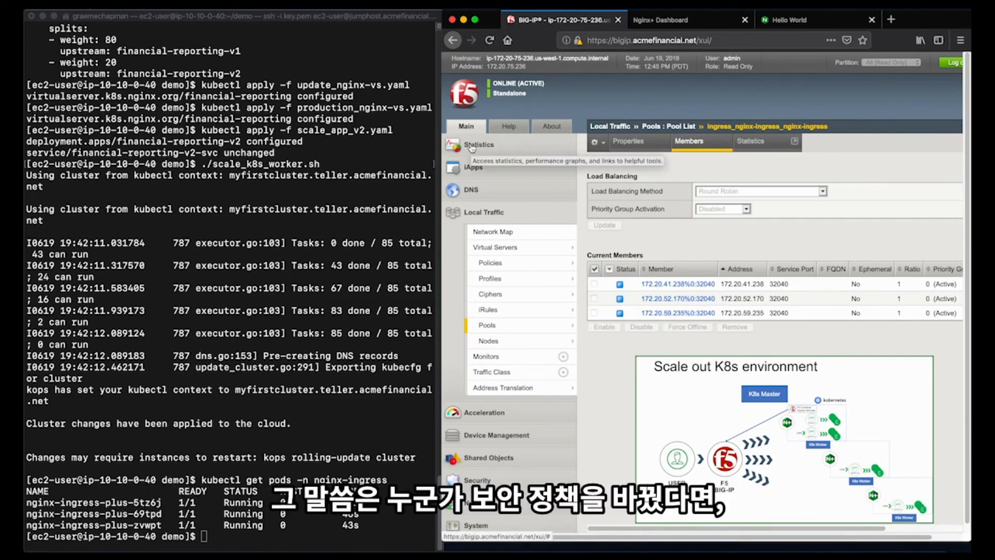